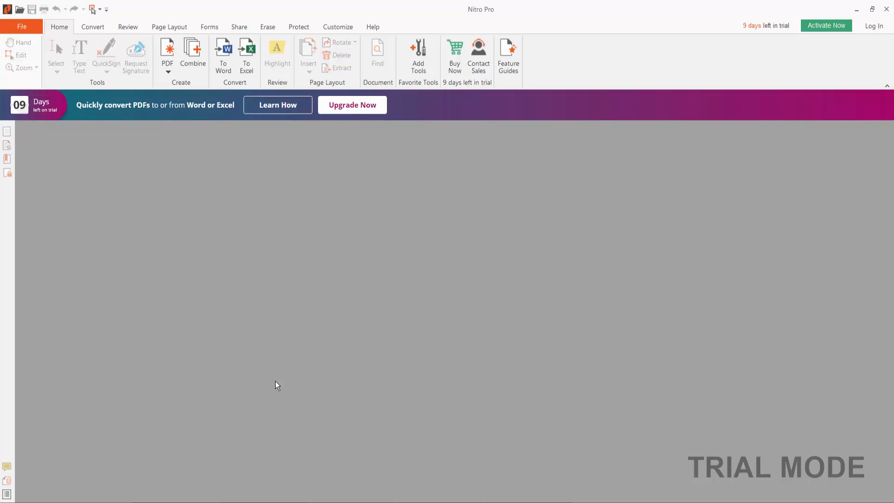
pyautogui.moveTo(273, 376)
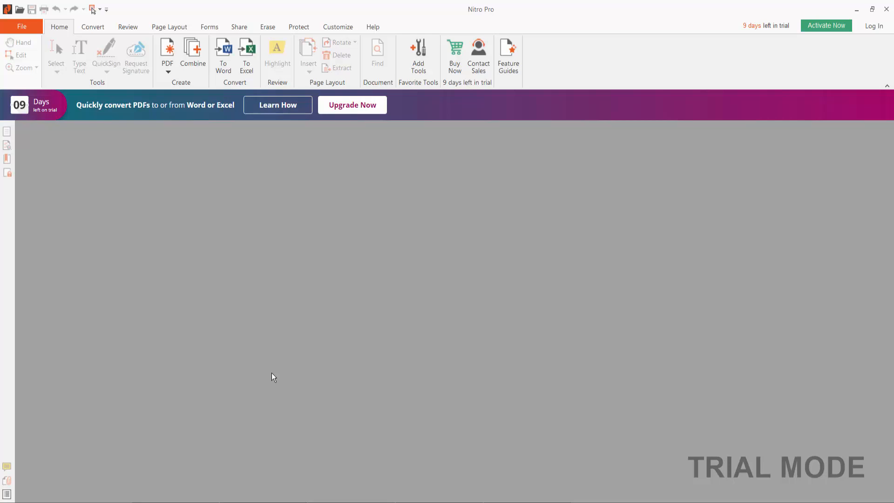
pyautogui.moveTo(492, 17)
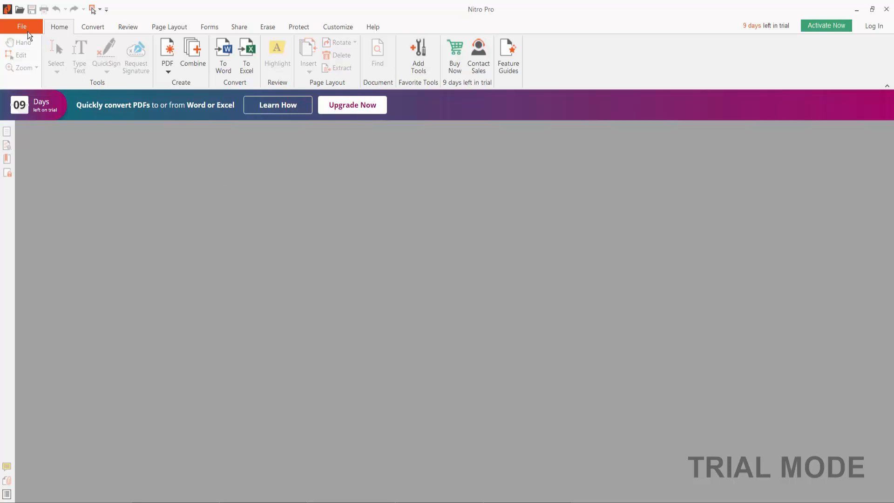
# - Open Untitled1.pdf from the Desktop via File > Open > Computer
pyautogui.click(21, 26)
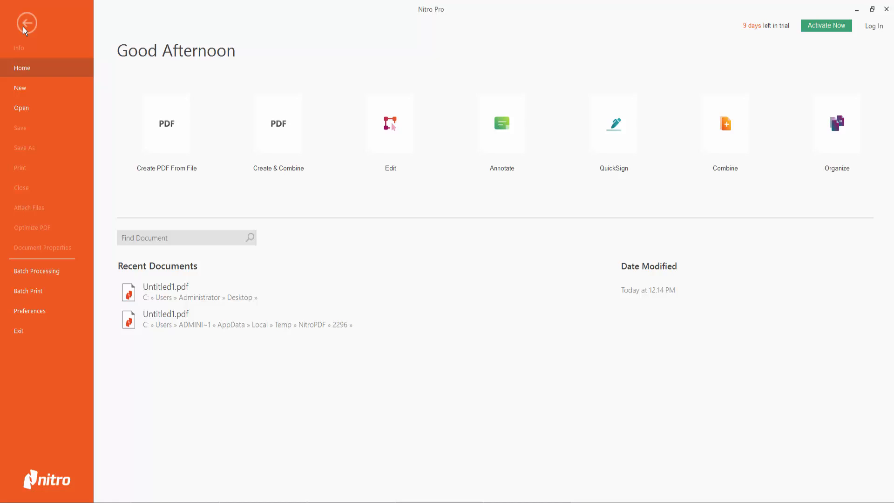
pyautogui.click(21, 108)
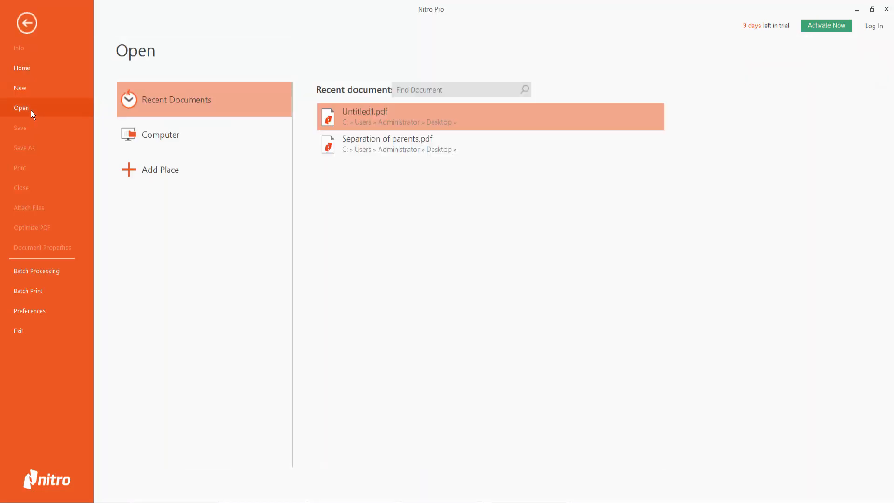
pyautogui.click(161, 135)
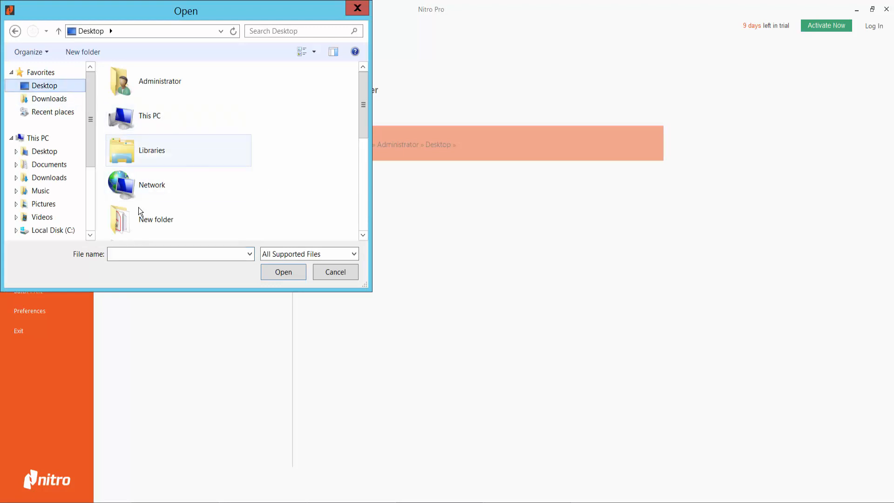
pyautogui.click(152, 224)
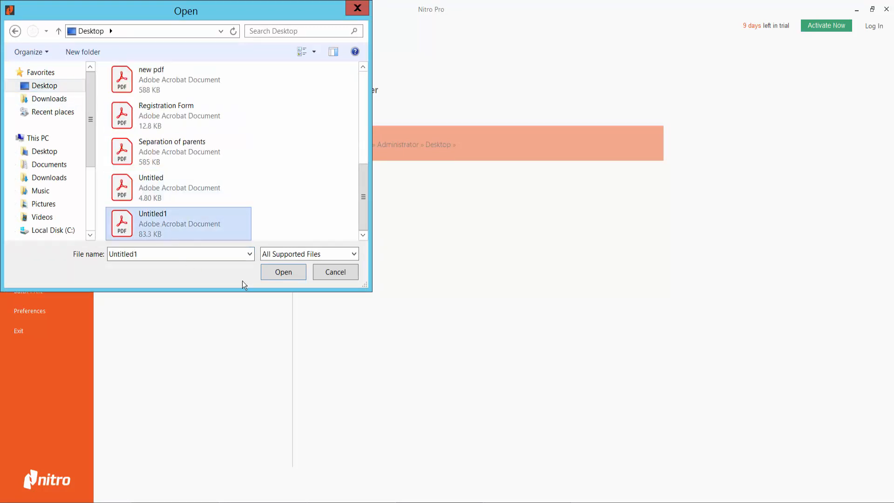
pyautogui.click(283, 272)
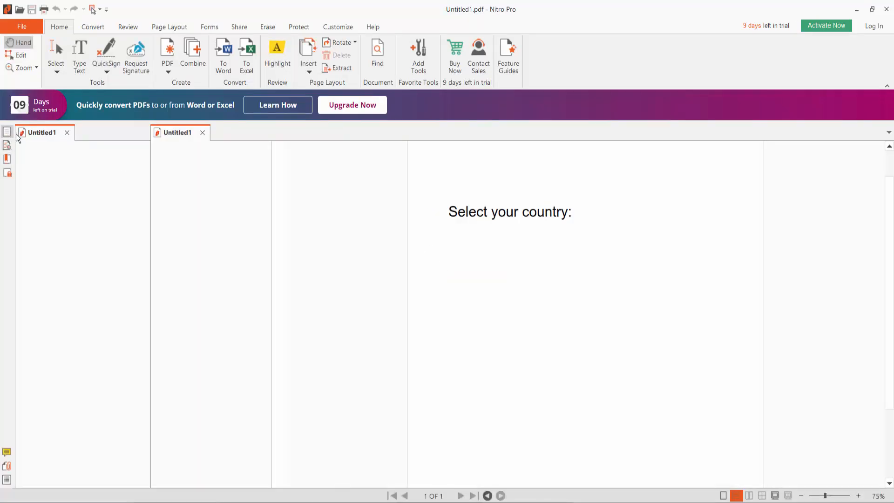
# - Draw a new list box field ListBox1 just right of the 'Select your country:' label
pyautogui.click(7, 131)
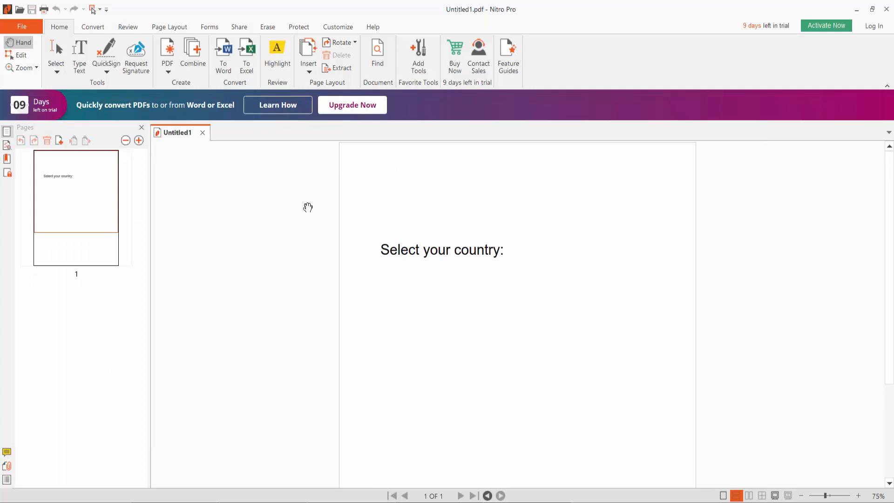
pyautogui.click(208, 27)
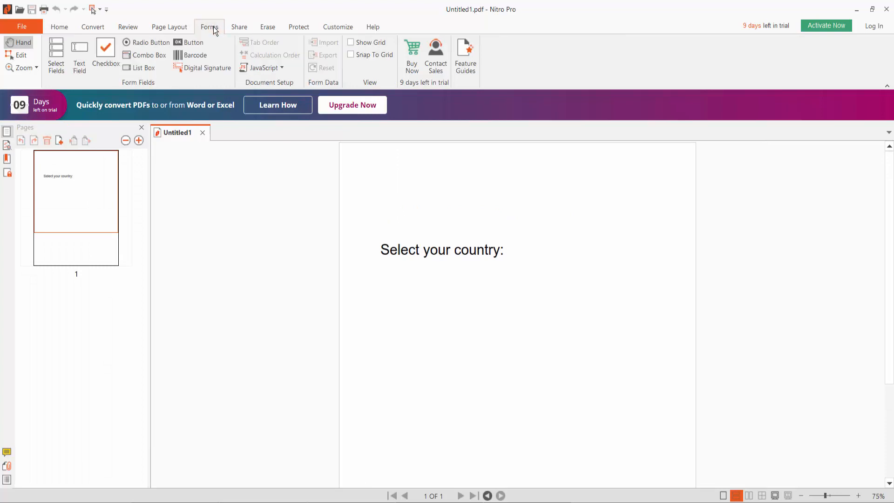
pyautogui.moveTo(144, 68)
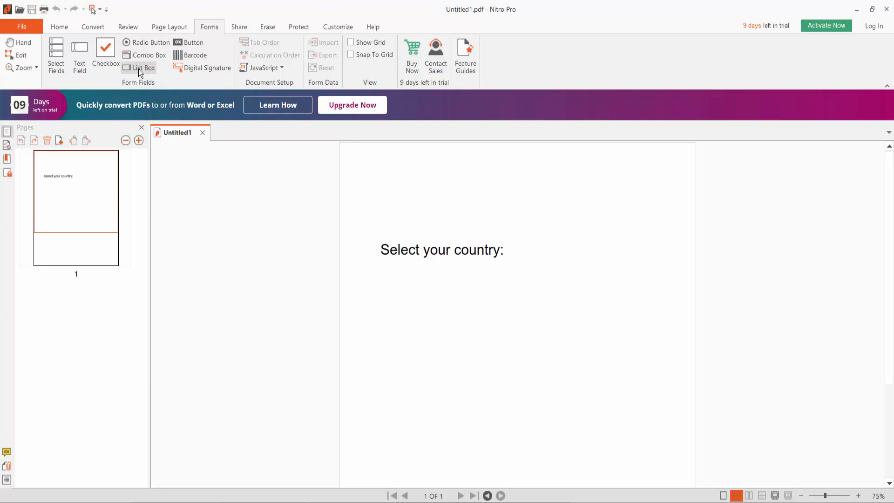
pyautogui.click(143, 68)
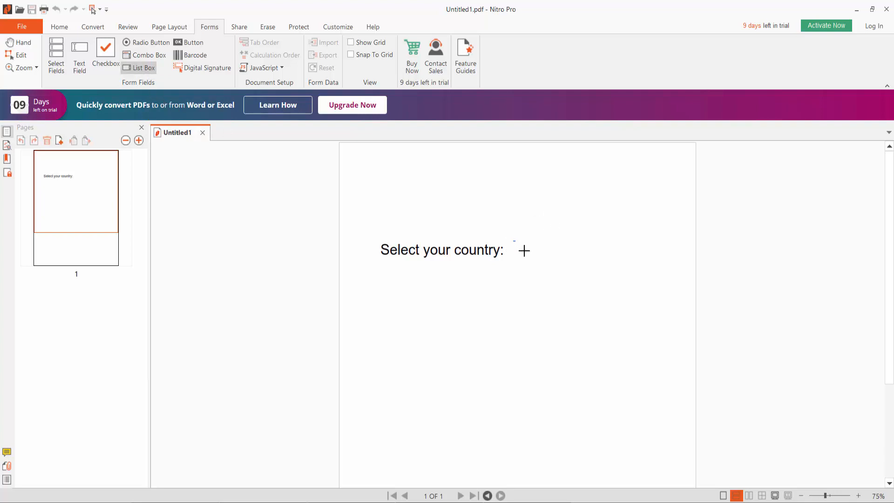
pyautogui.moveTo(513, 242); pyautogui.dragTo(600, 354)
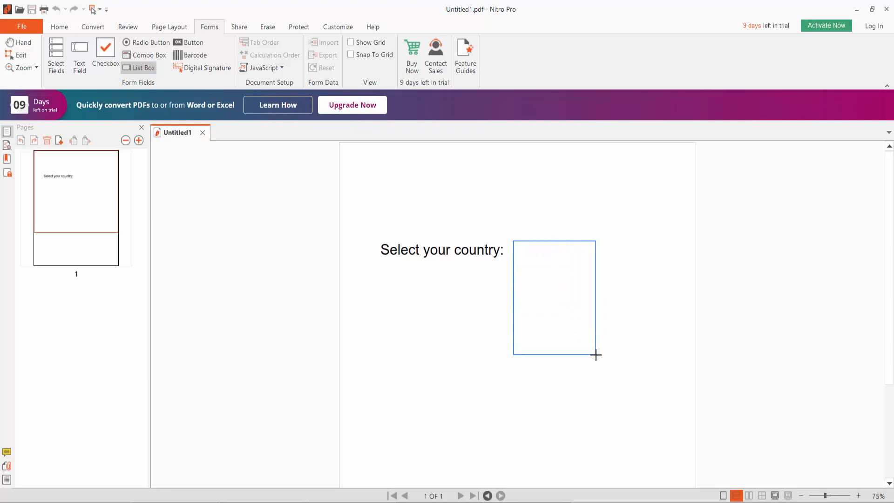
pyautogui.moveTo(513, 240); pyautogui.dragTo(599, 354)
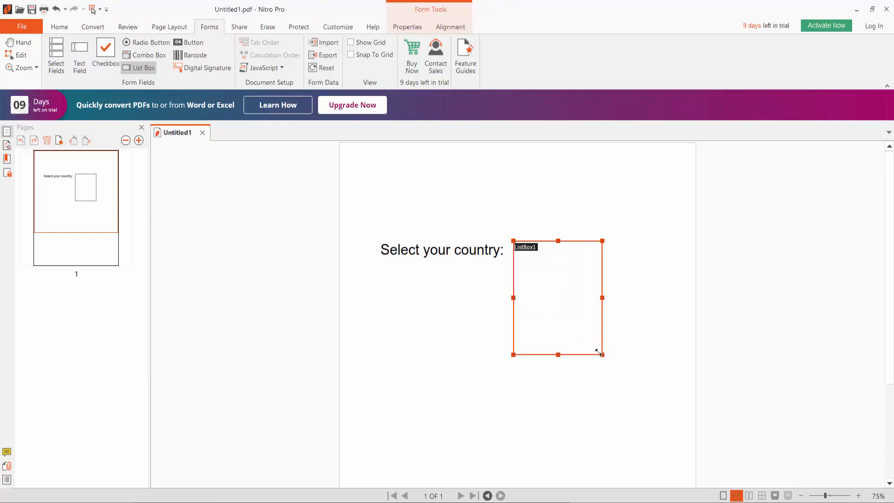
# - Open ListBox1's properties, review its General name and visibility, then reach Appearance
pyautogui.rightClick(556, 296)
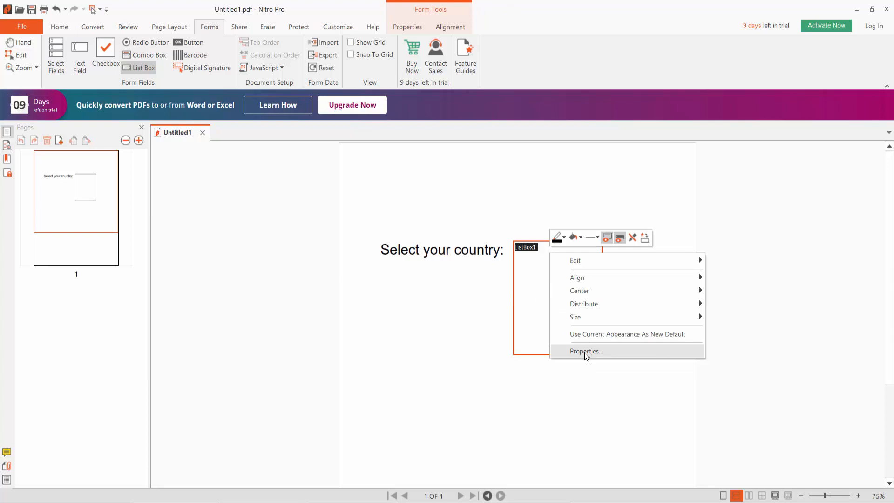
pyautogui.click(586, 351)
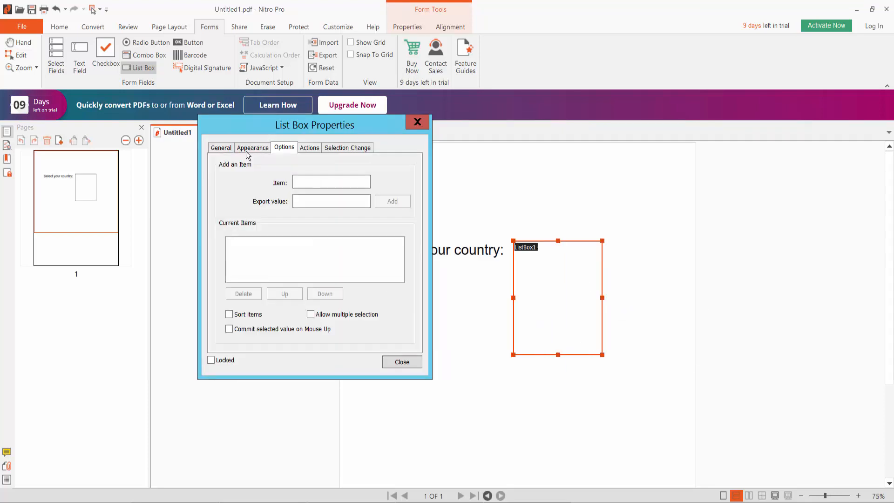
pyautogui.click(221, 149)
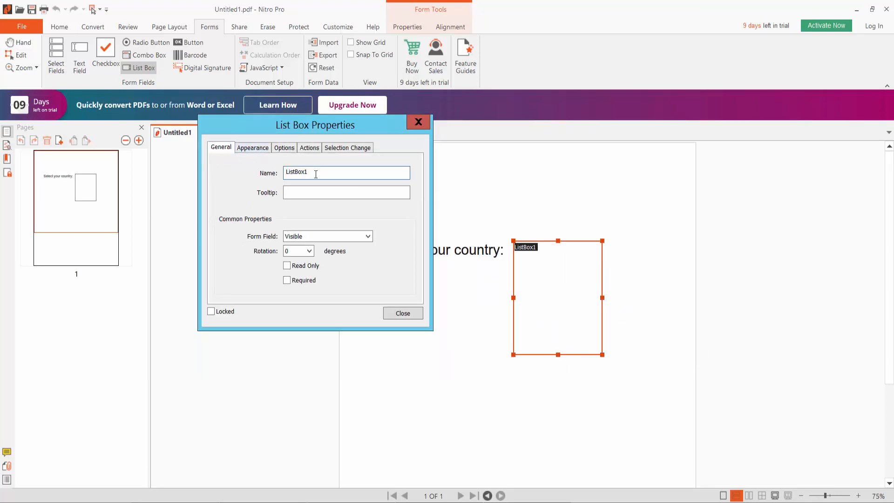
pyautogui.click(327, 236)
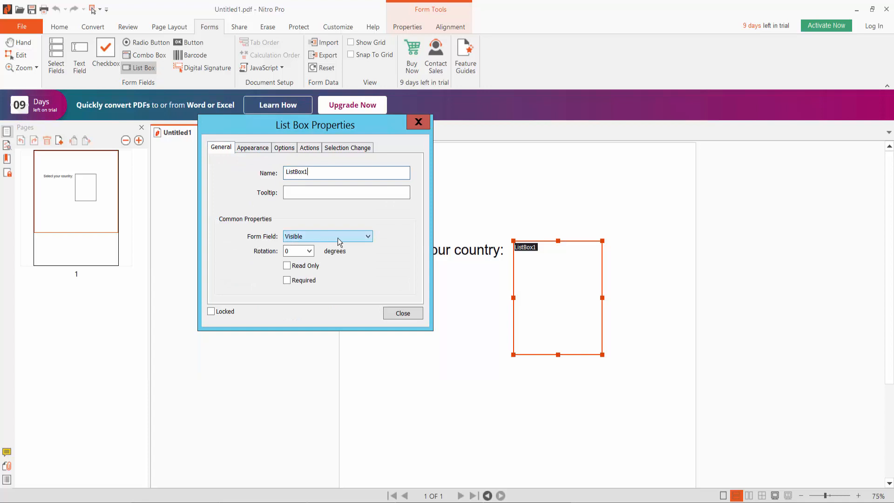
pyautogui.click(368, 235)
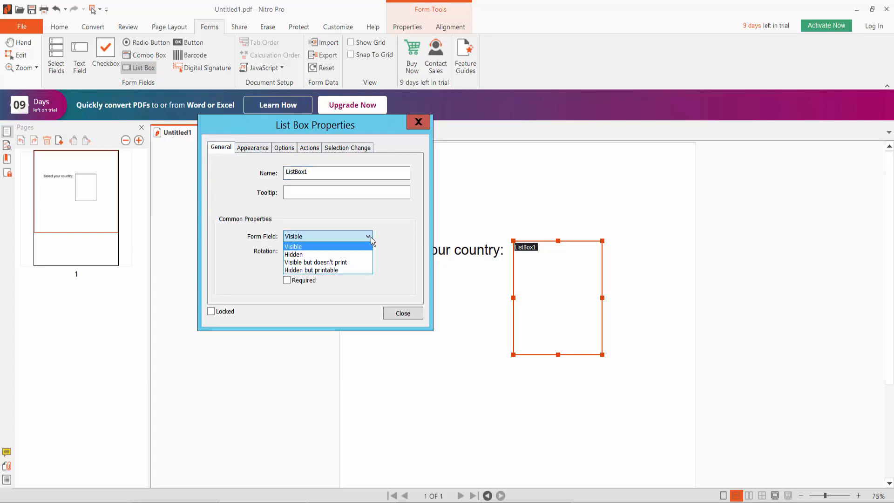
pyautogui.click(252, 148)
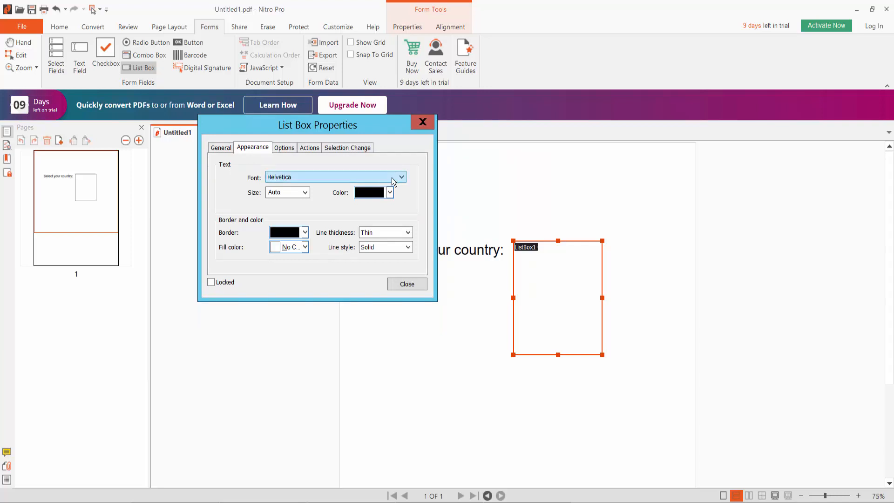
# - Set the list text to Helvetica-Bold with a chosen text size
pyautogui.click(401, 177)
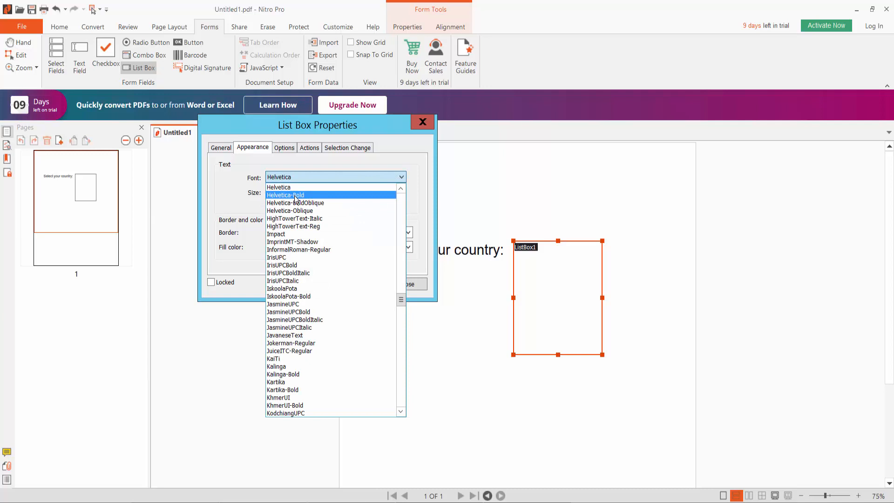
pyautogui.click(284, 195)
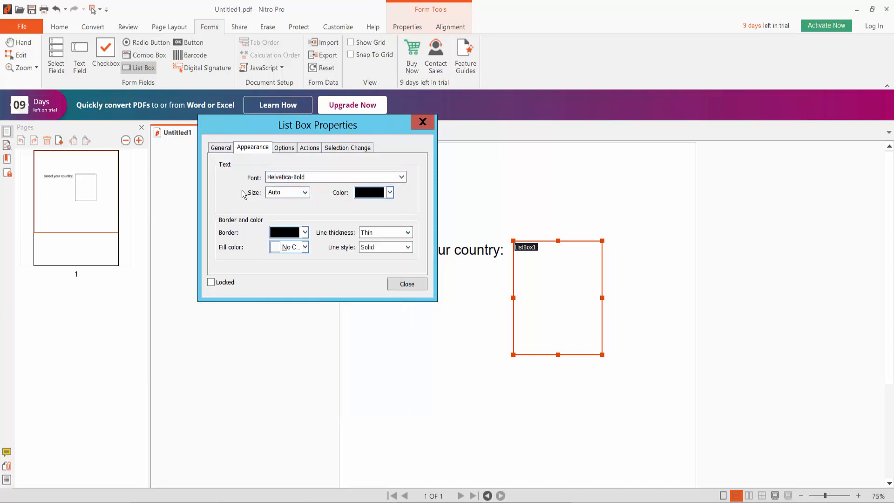
pyautogui.click(305, 192)
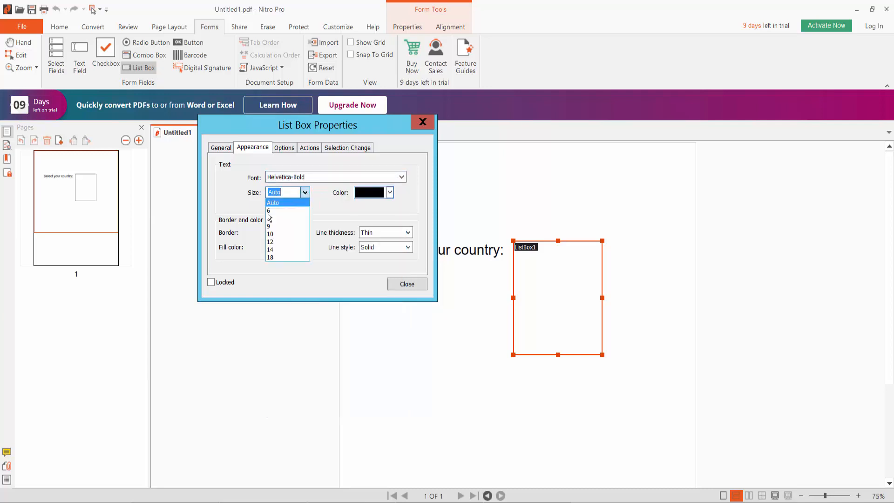
pyautogui.click(390, 192)
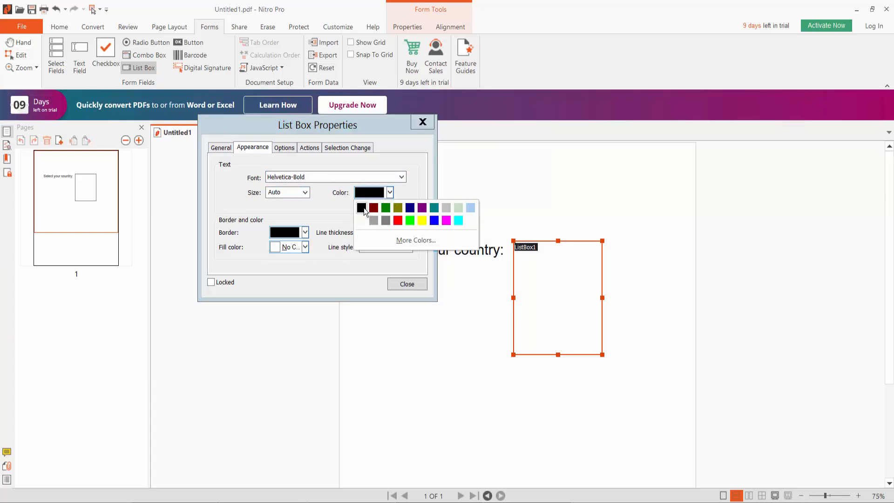
# - Give the list box a magenta border of medium thickness
pyautogui.click(305, 231)
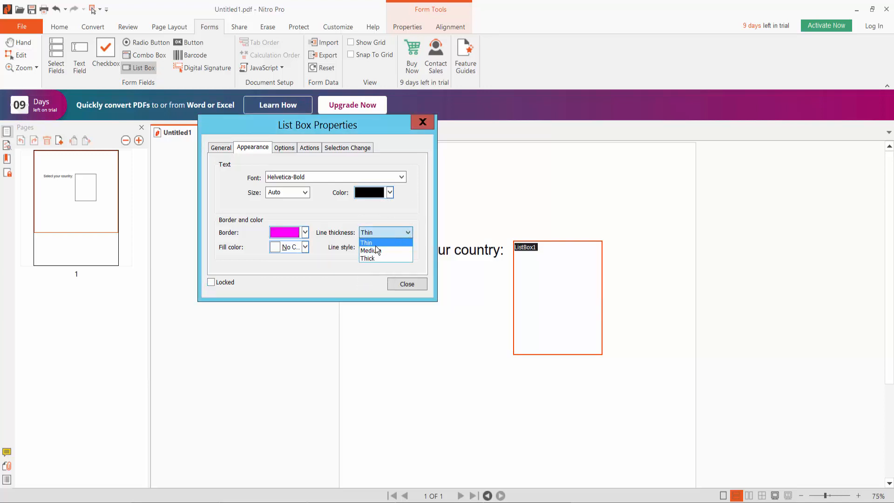
pyautogui.click(376, 249)
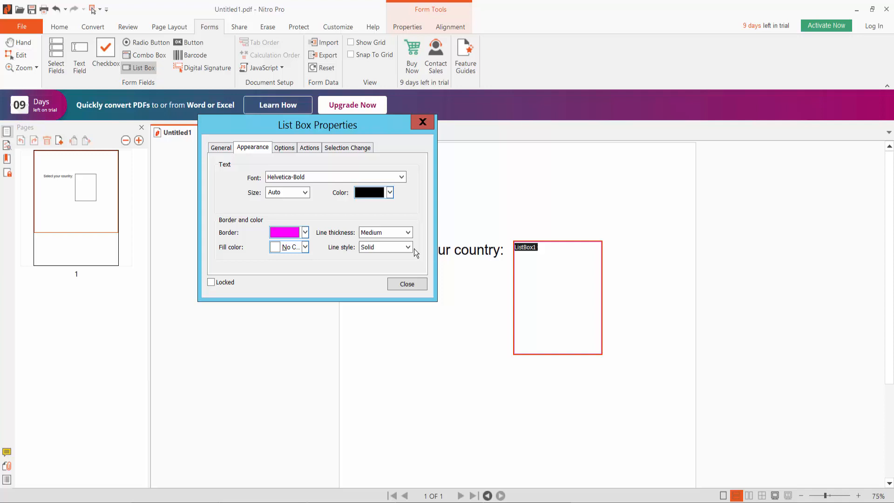
pyautogui.moveTo(272, 155)
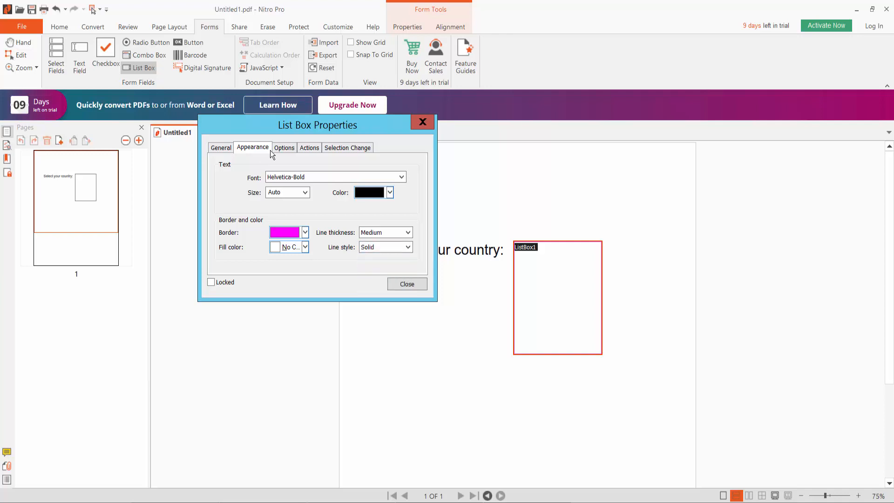
pyautogui.click(283, 147)
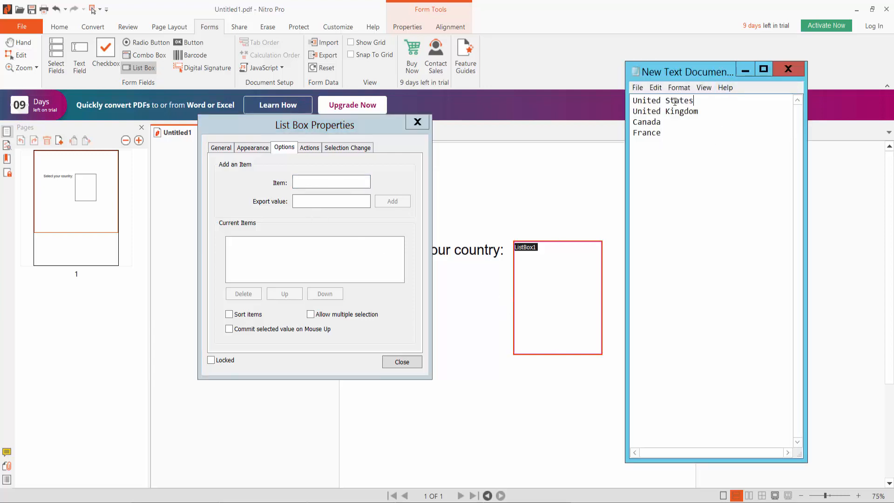
# - Add the items United States, United Kingdom, Canada and France to ListBox1
pyautogui.click(330, 182)
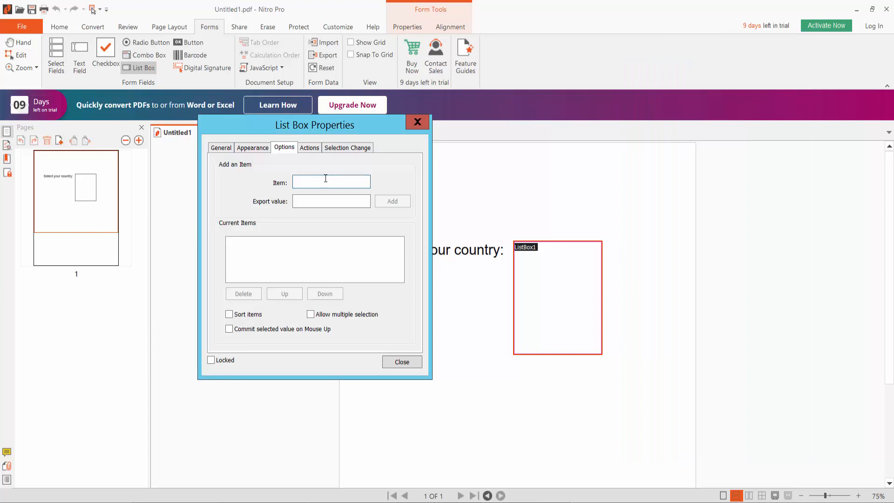
pyautogui.write('United States')
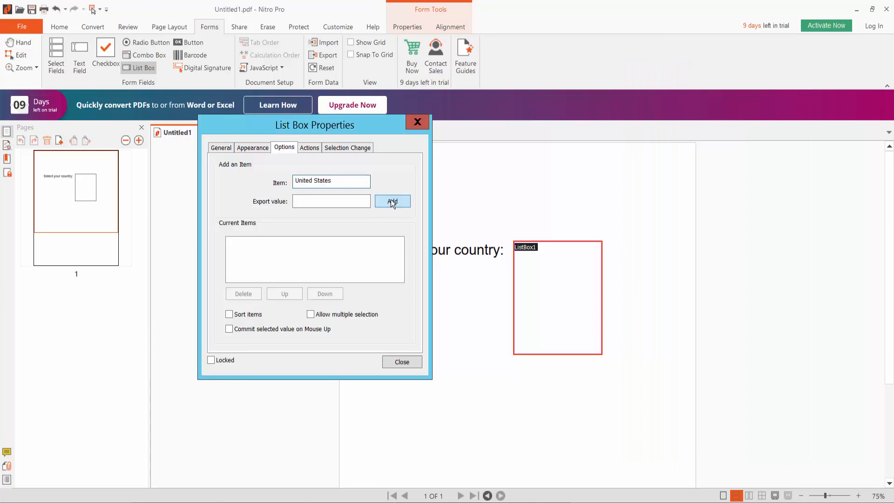
pyautogui.click(392, 201)
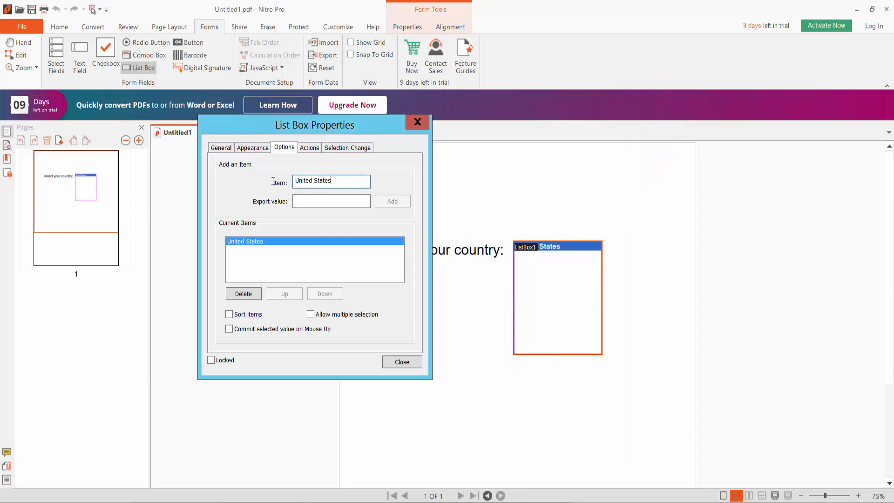
pyautogui.write('United Kingdom')
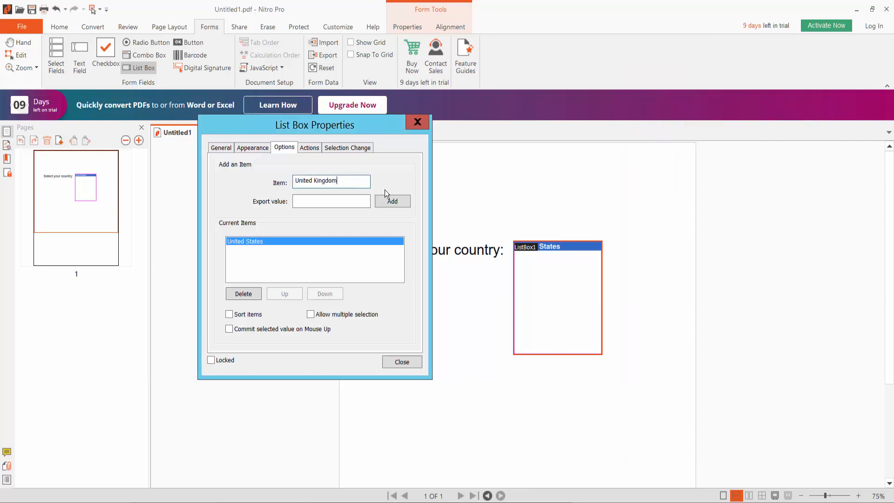
pyautogui.click(392, 202)
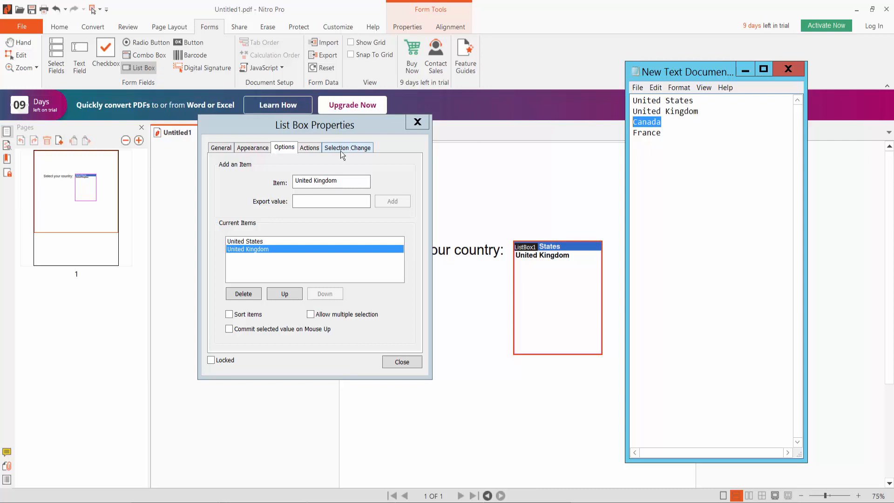
pyautogui.write('Canada')
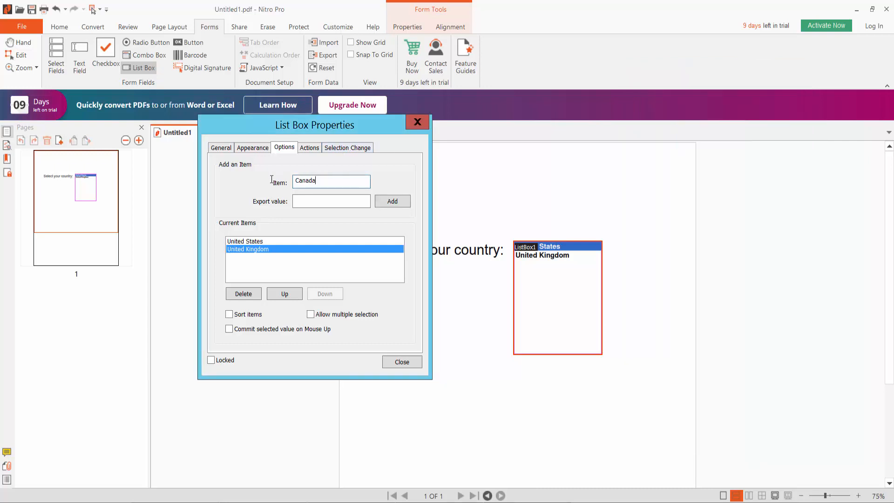
pyautogui.click(392, 201)
pyautogui.write('France')
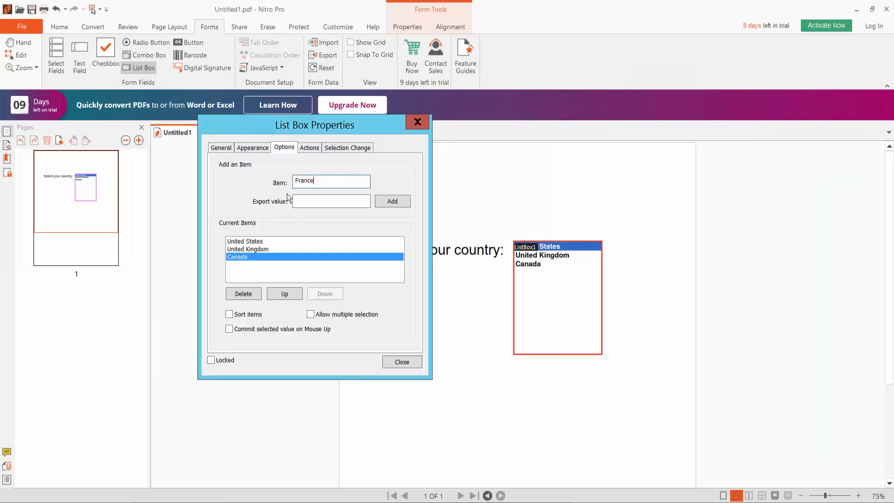
pyautogui.click(392, 201)
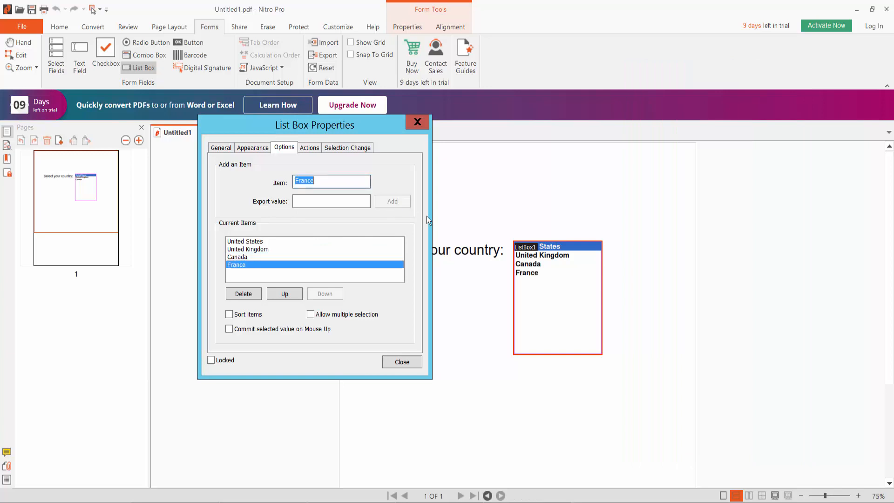
# - Move Canada up and United States down so the order is Canada, United Kingdom, United States, France
pyautogui.click(243, 293)
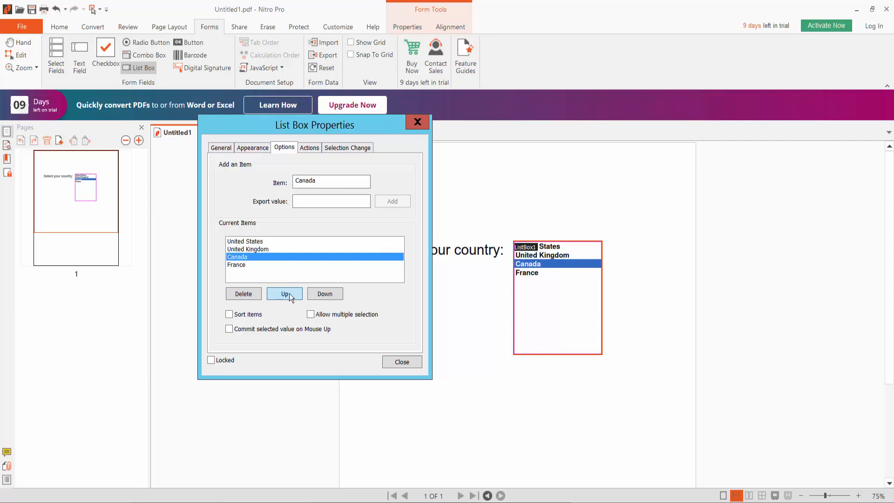
pyautogui.click(284, 293)
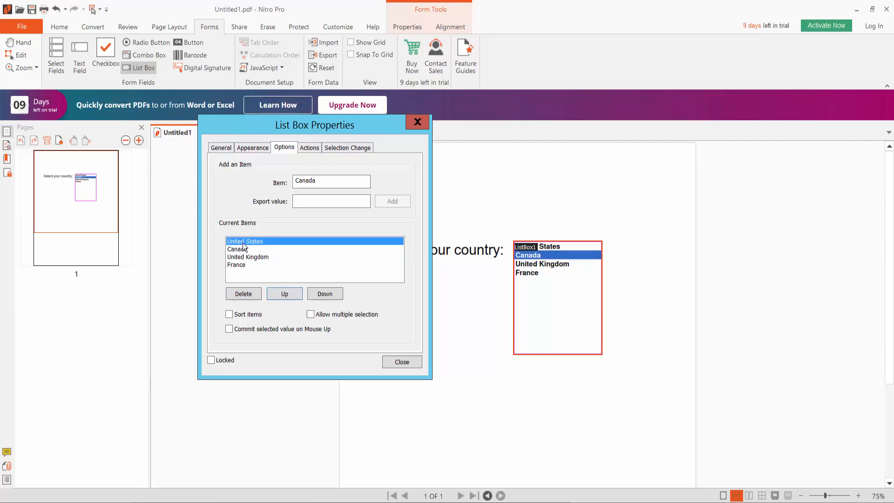
pyautogui.click(324, 293)
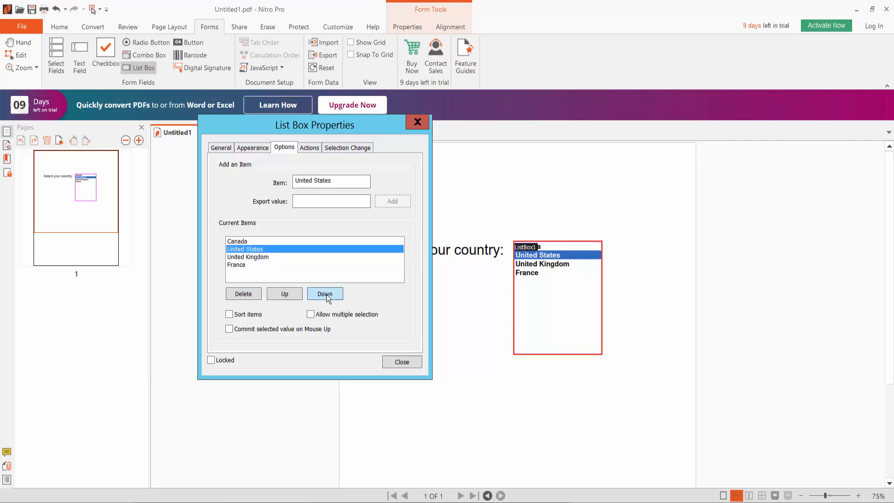
pyautogui.click(324, 293)
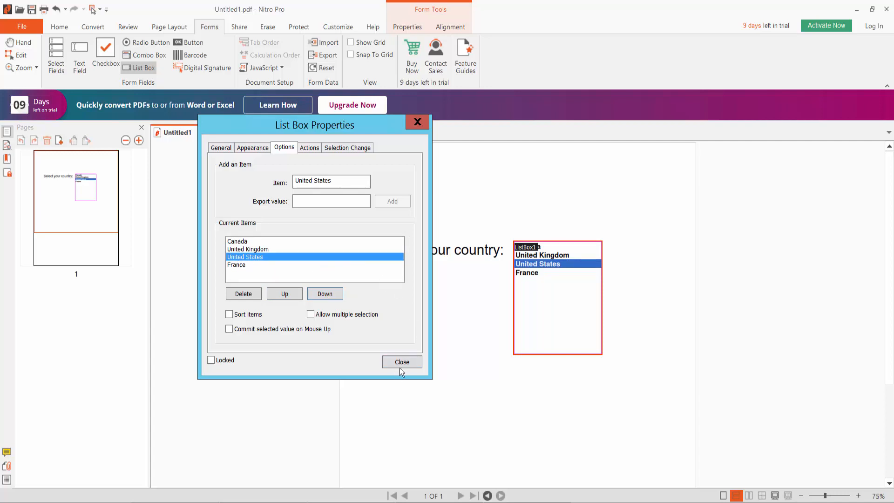
# - Close the properties dialog and test selecting Canada and United Kingdom in the list
pyautogui.click(401, 361)
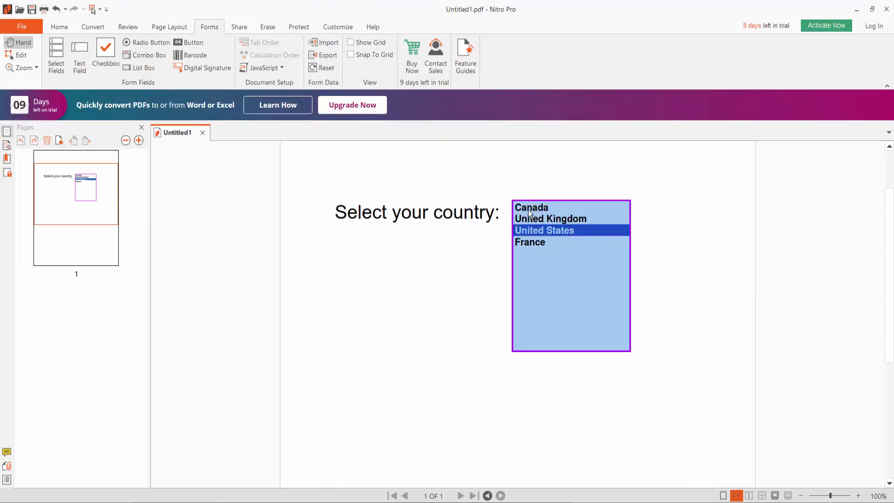
pyautogui.click(529, 242)
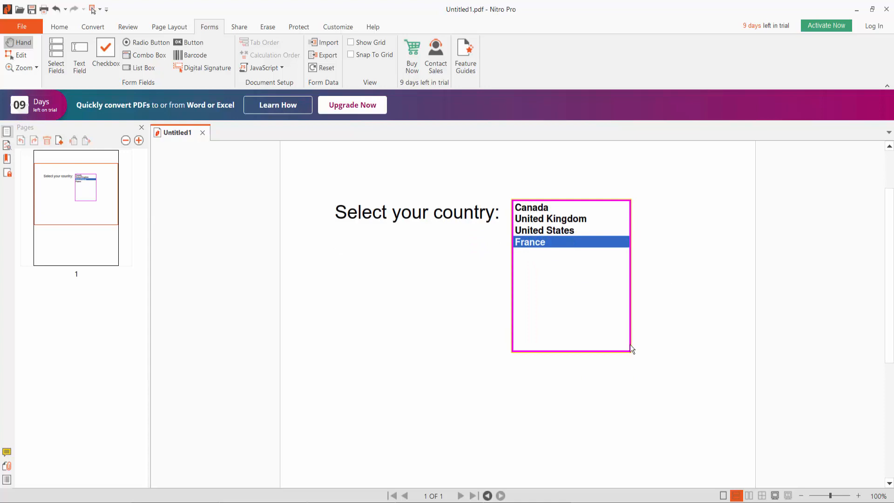
pyautogui.click(530, 207)
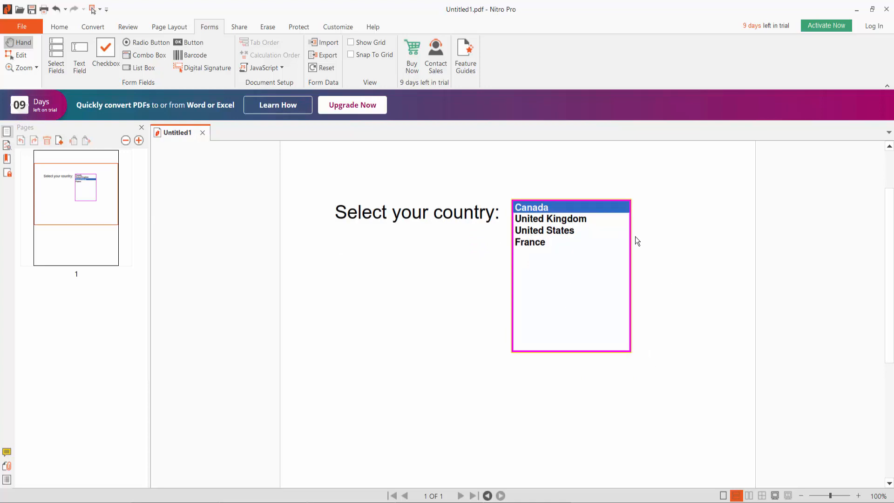
pyautogui.click(549, 218)
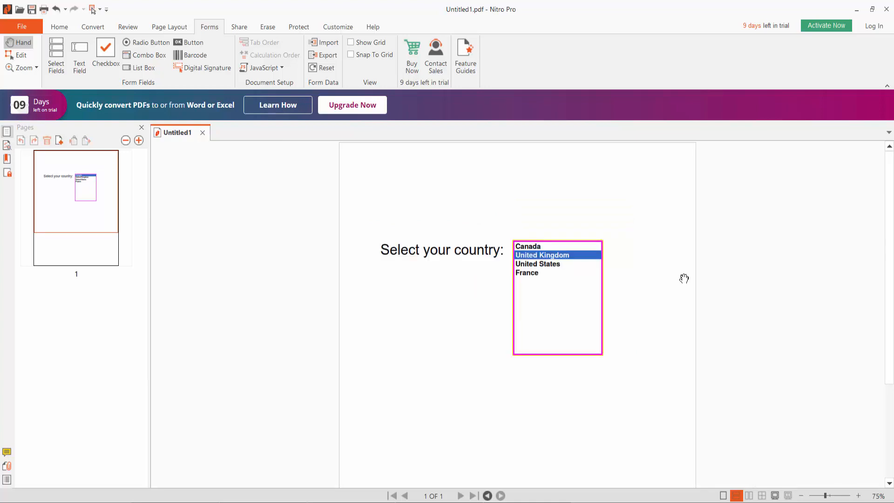
pyautogui.moveTo(664, 286)
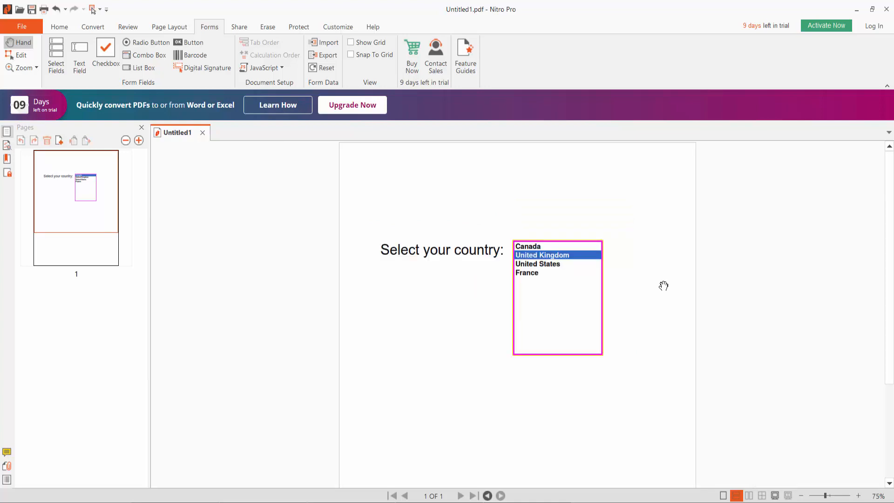